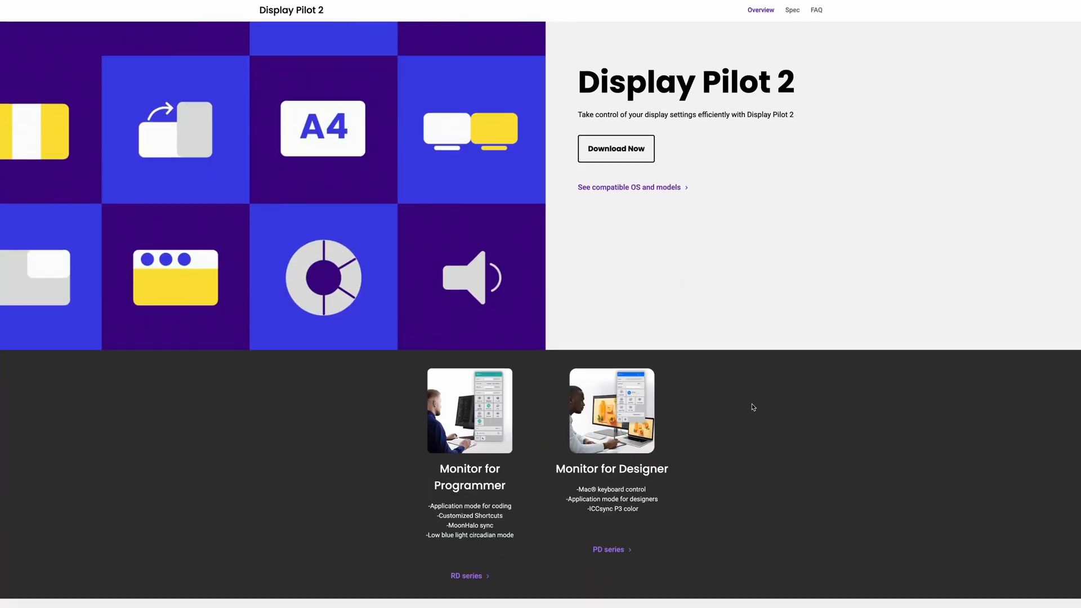
# - Reach the Application Color Mode settings listing Google Chrome and Cursor, Cursor currently M-book
pyautogui.scroll(-3)
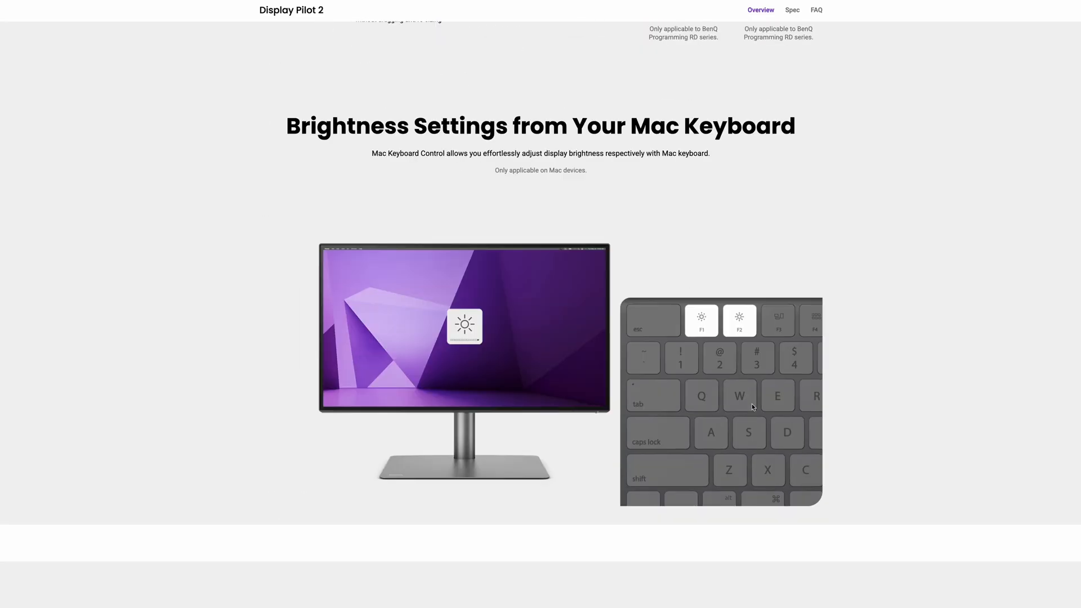
pyautogui.scroll(-3)
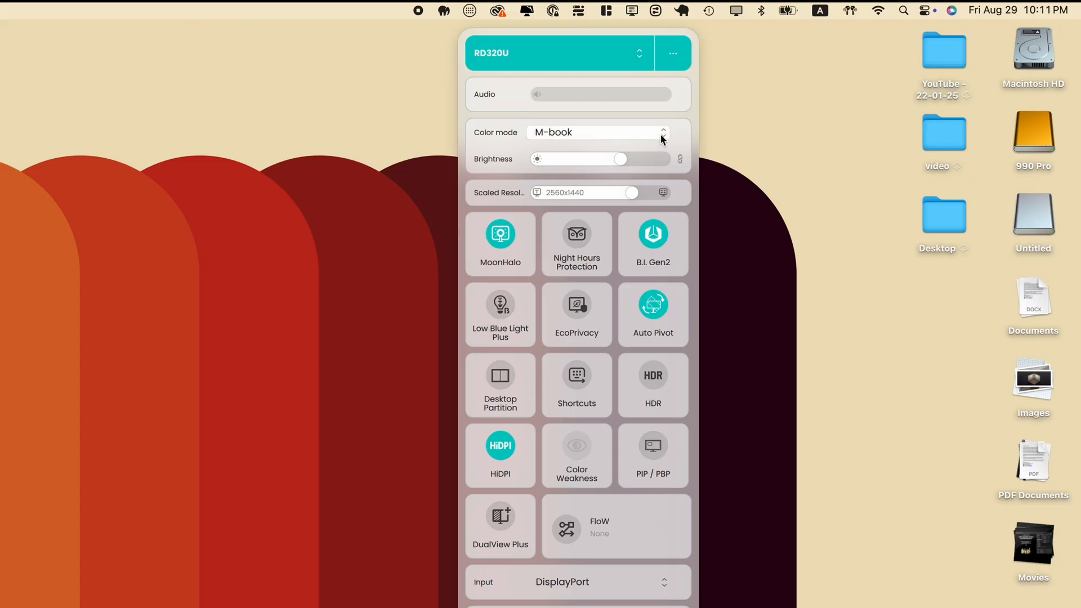
pyautogui.click(500, 243)
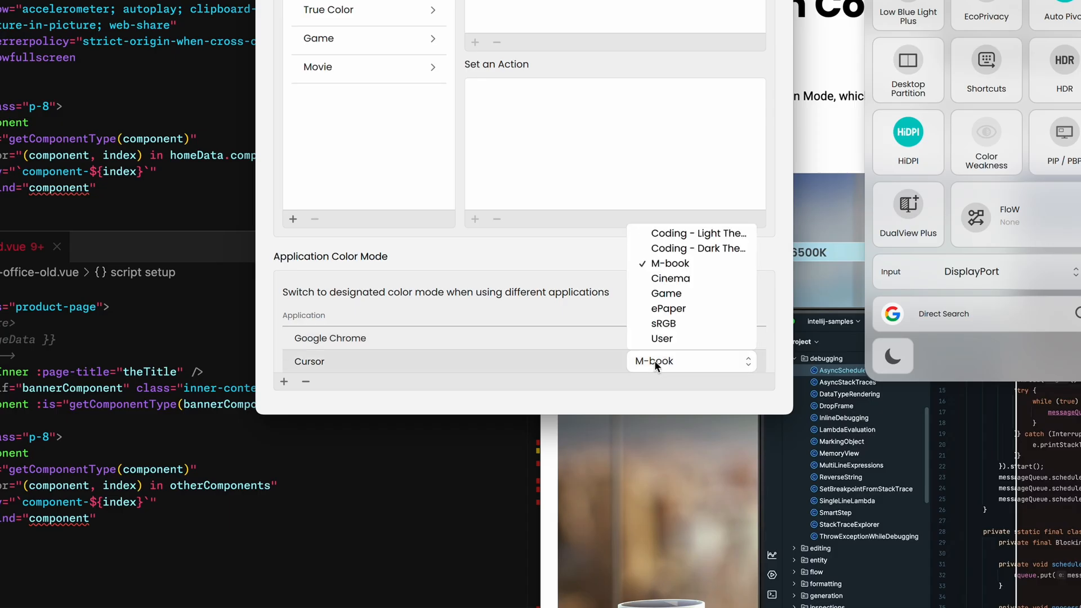
# - Assign Cursor the Coding - Dark Theme colour mode, leaving Chrome on M-book
pyautogui.click(697, 248)
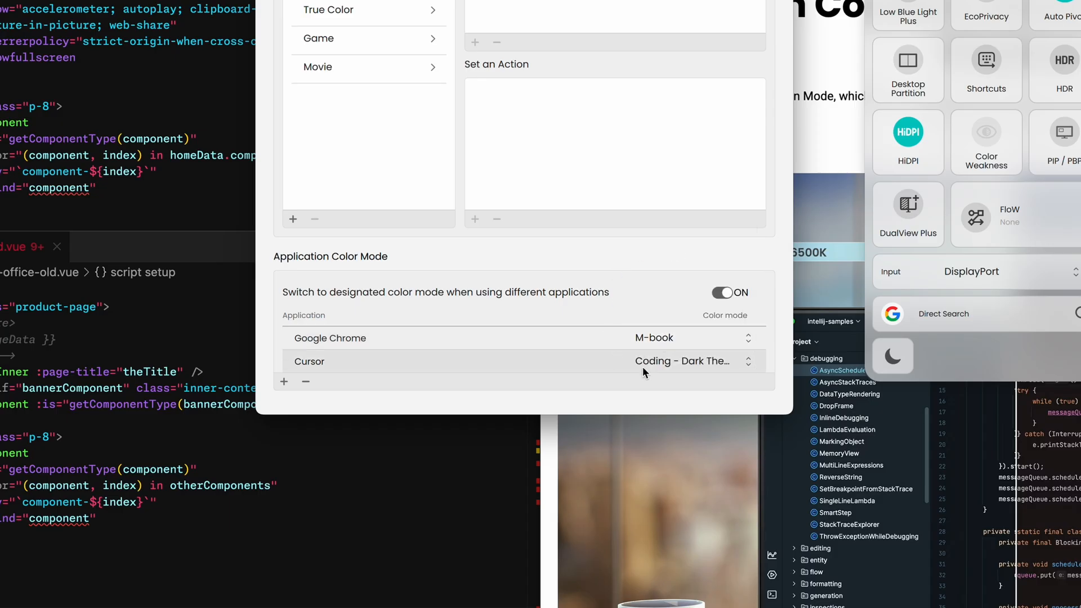